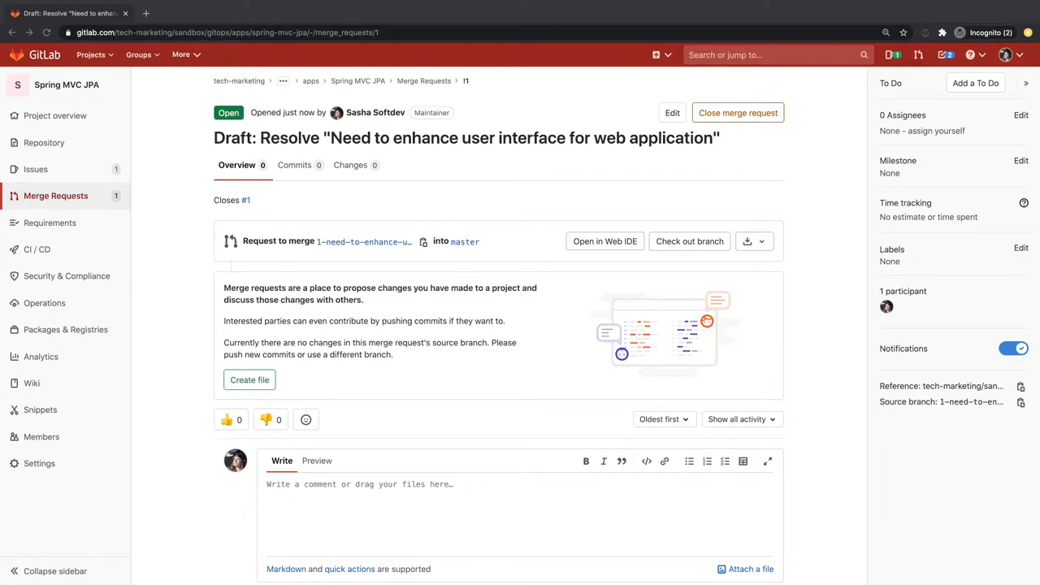
{"action": "type", "text": "@sidney_sysadmin this UI modification will need database updates. Could you please look into it?"}
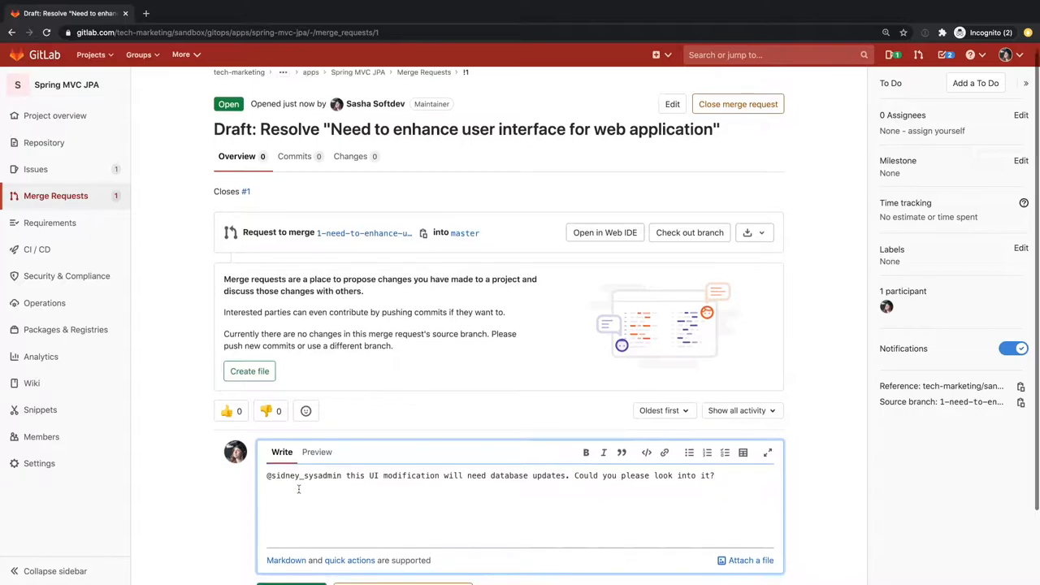
{"action": "scroll", "scroll_direction": "down", "scroll_amount": 3}
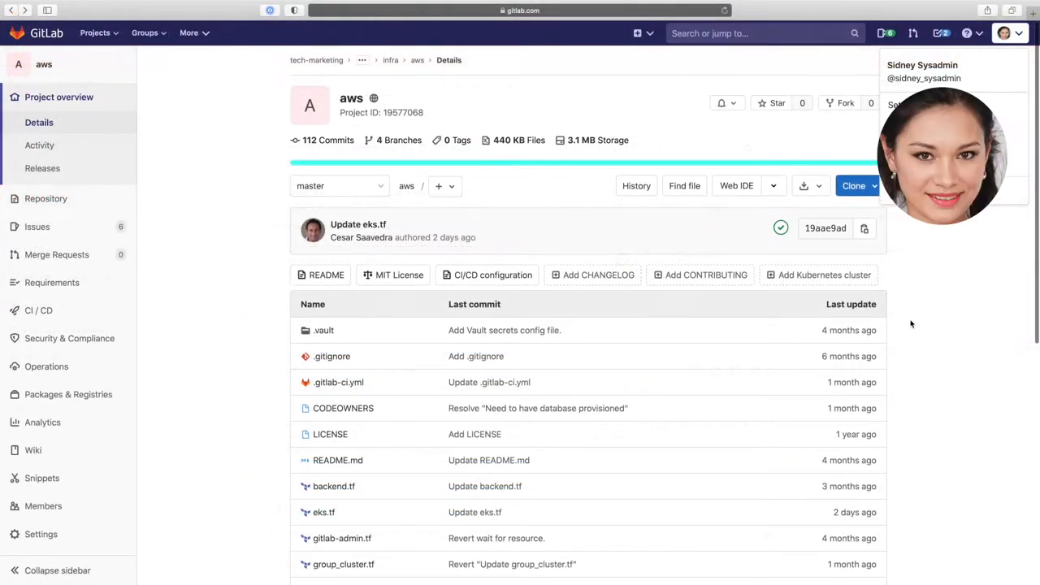
{"action": "scroll", "scroll_direction": "down", "scroll_amount": 3}
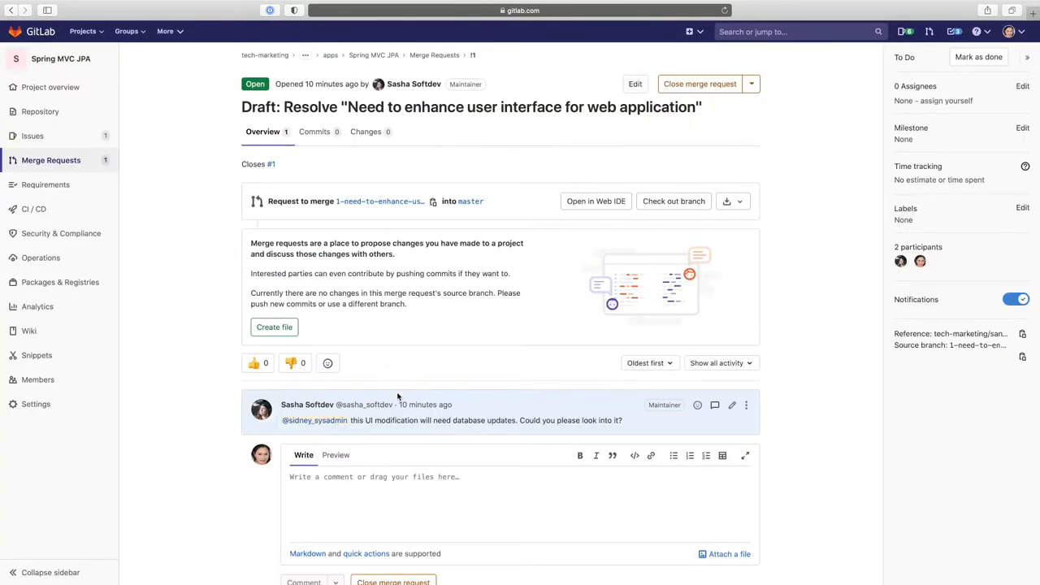
{"action": "type", "text": "@sasha_softdev confirming that the UI mods will require adjustments to the schema and storage allocation of MySQL."}
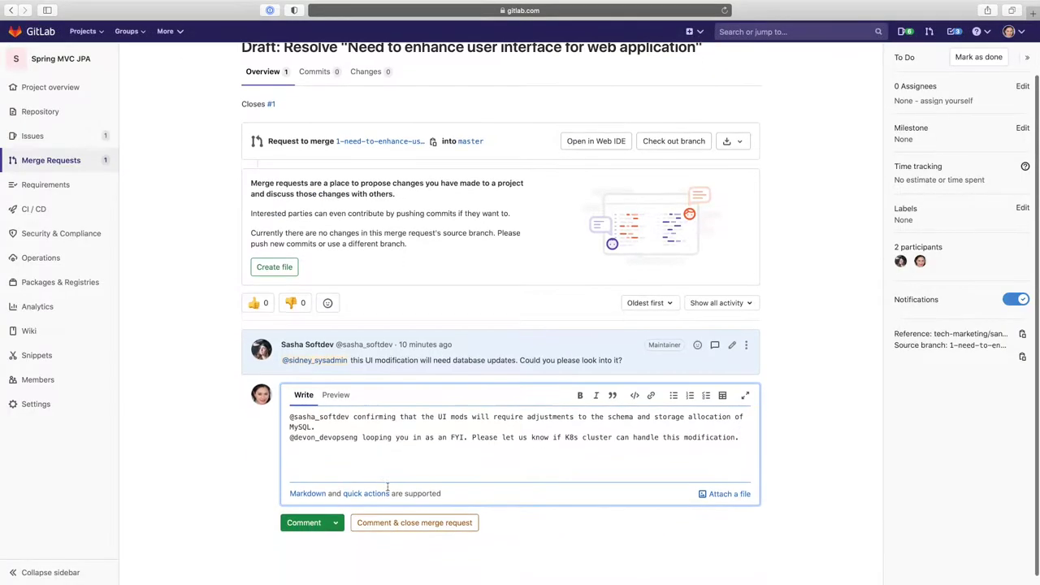
{"action": "left_click", "coordinate": [305, 523]}
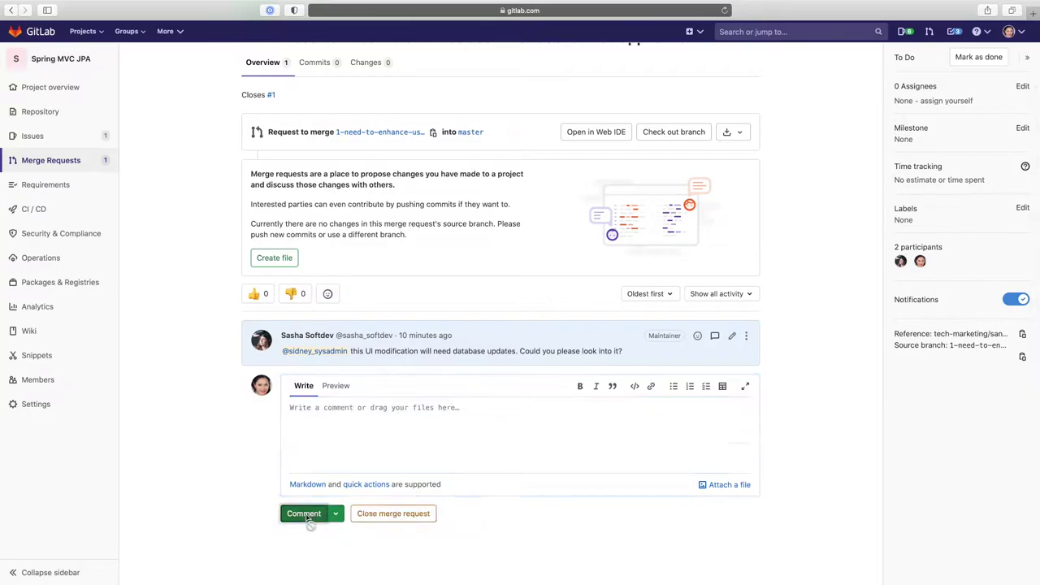
{"action": "left_click", "coordinate": [48, 507]}
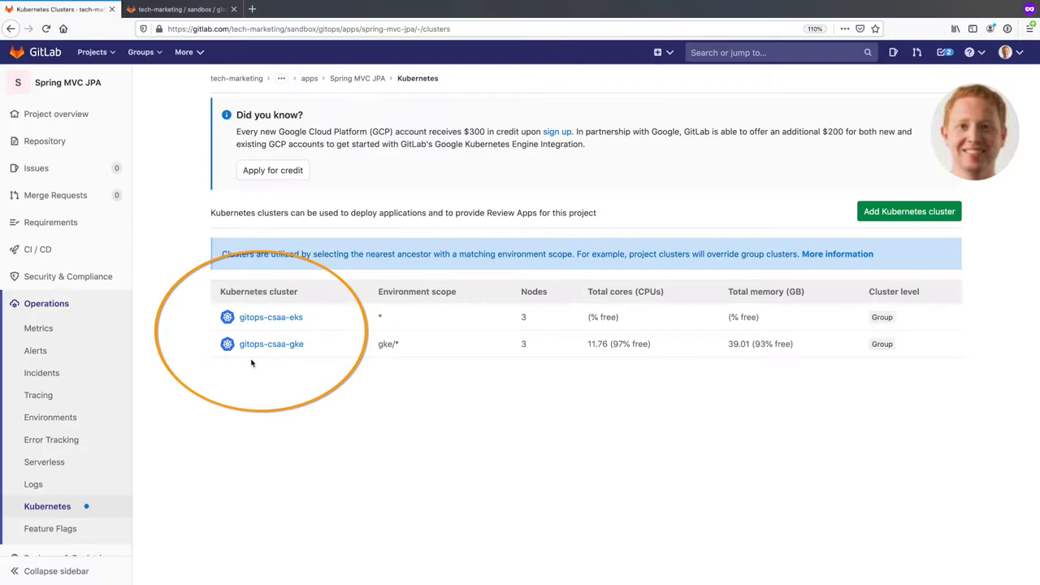
Open the merge request branch in the Web IDE and start a new file
{"action": "left_click", "coordinate": [186, 10]}
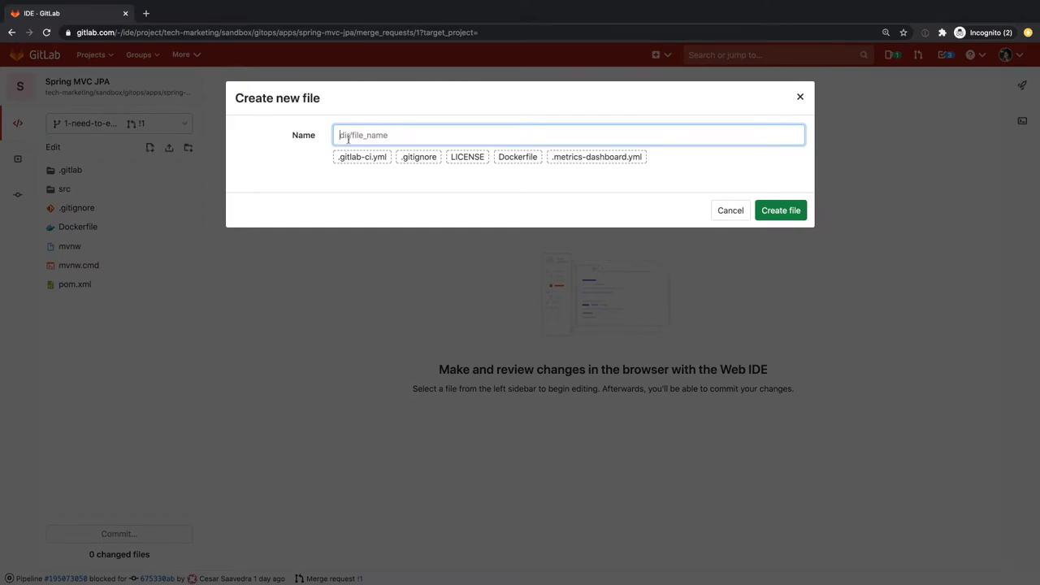
Create .gitlab-ci.yml with build/test stages and security-scanning templates and commit it to the branch
{"action": "left_click", "coordinate": [361, 156]}
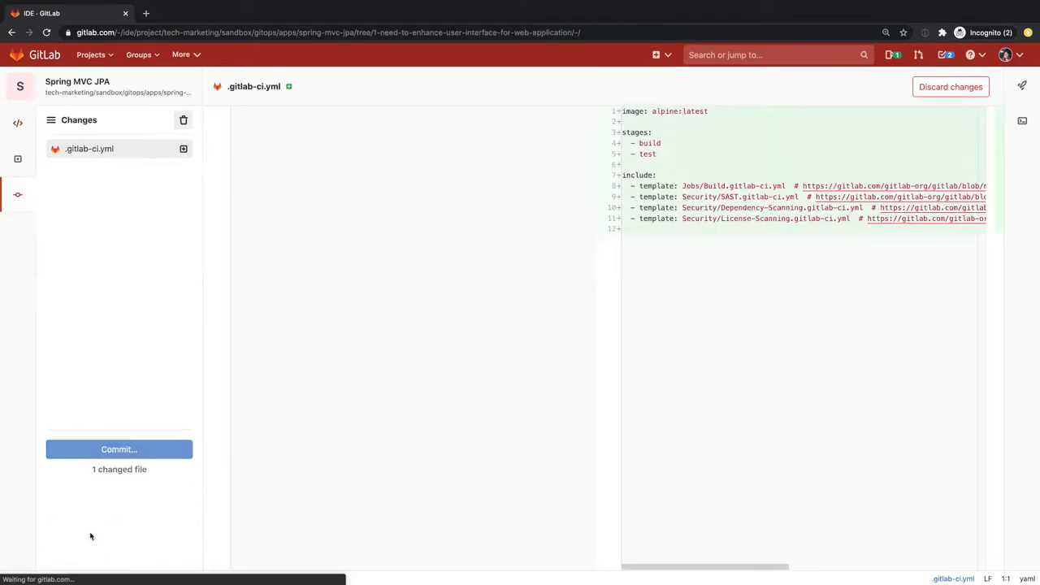
{"action": "left_click", "coordinate": [119, 449]}
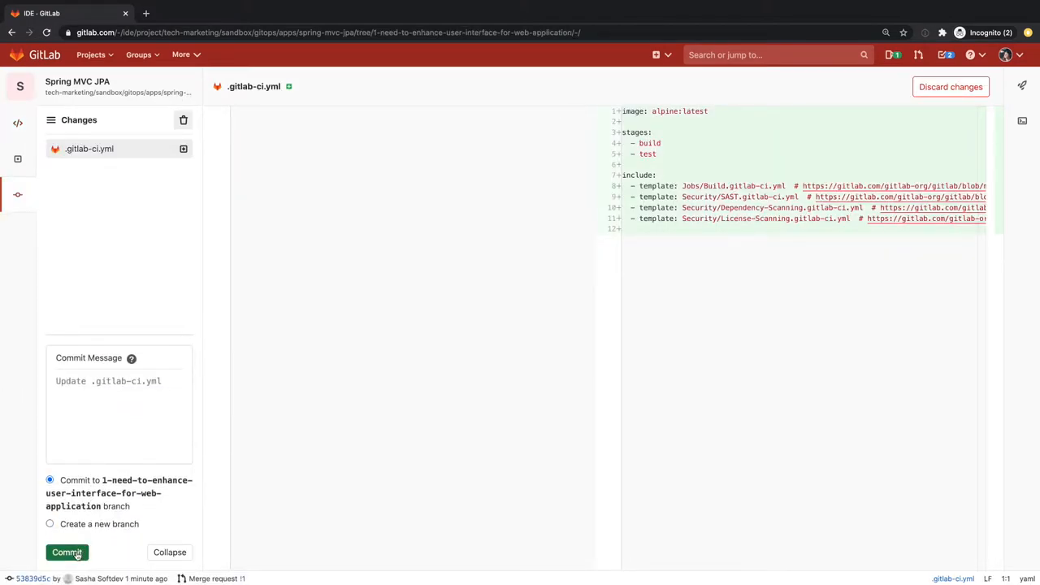
{"action": "left_click", "coordinate": [65, 553]}
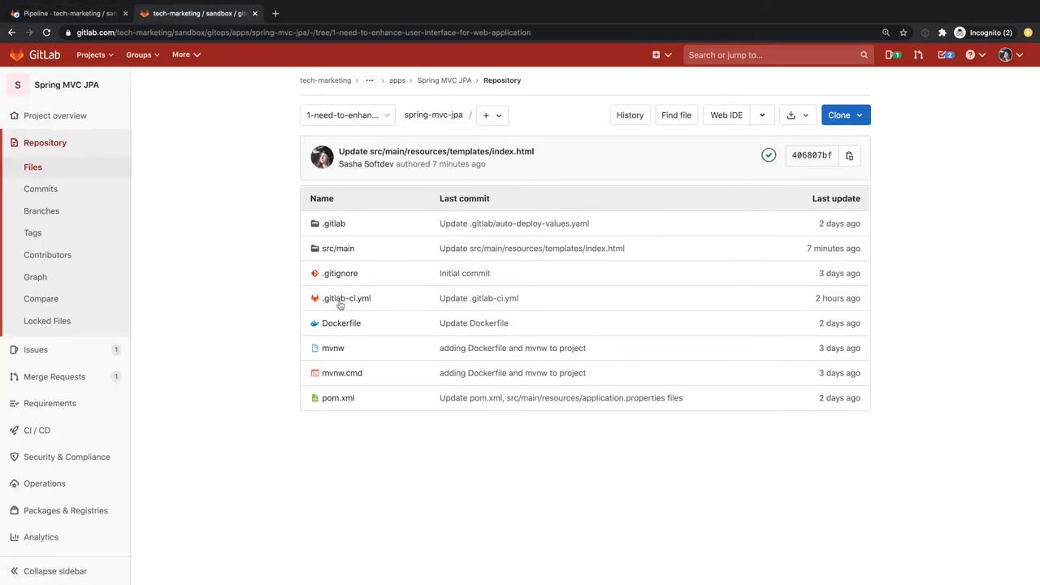
Add variables, the Deploy template and review, staging, production, canary and rollout stages to .gitlab-ci.yml
{"action": "left_click", "coordinate": [345, 299]}
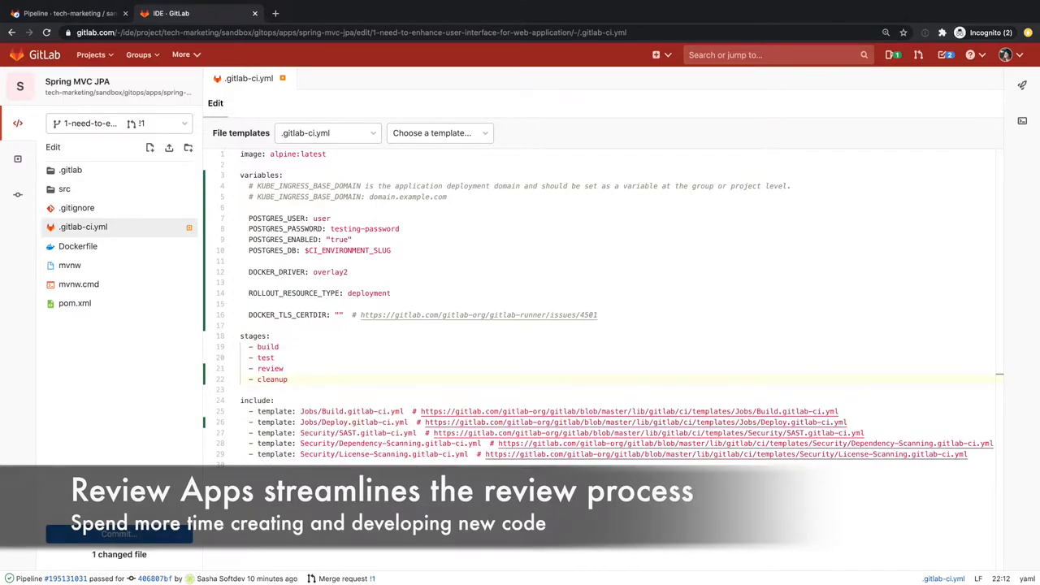
{"action": "key", "text": "Enter"}
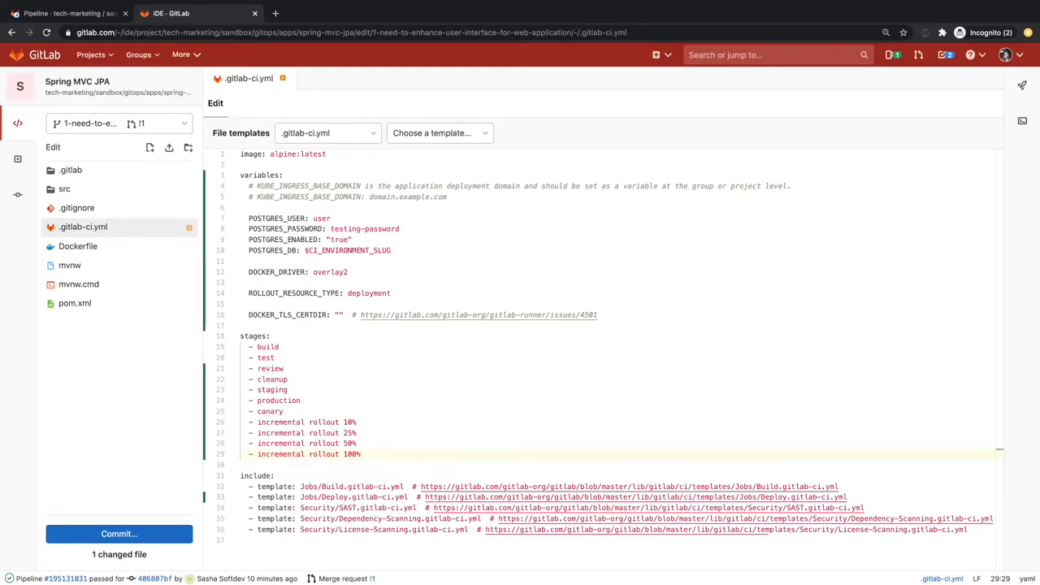
{"action": "left_click", "coordinate": [62, 189]}
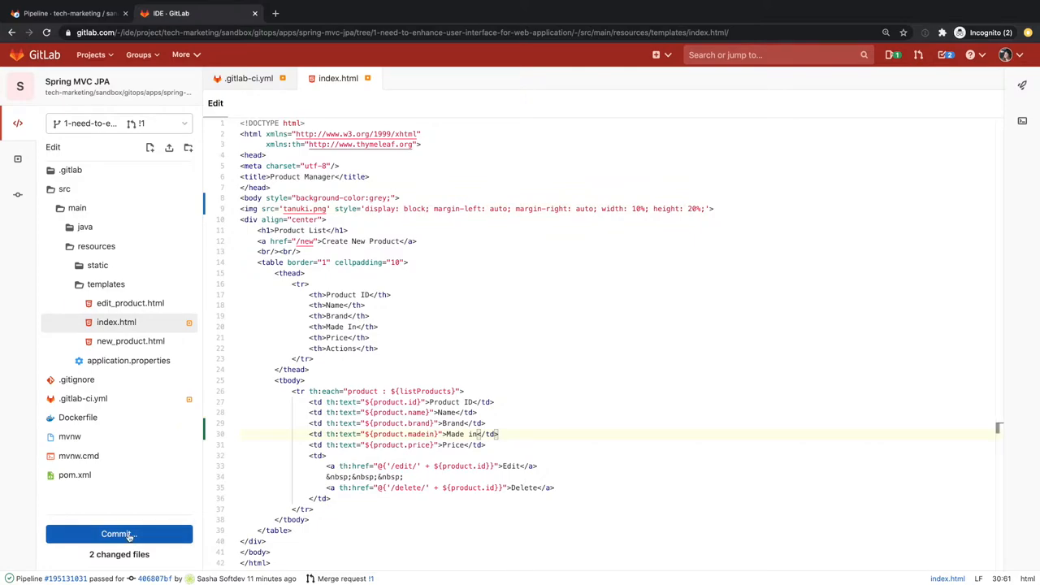
Commit index.html and the pipeline changes to the feature branch, then go to the apps group
{"action": "left_click", "coordinate": [117, 534]}
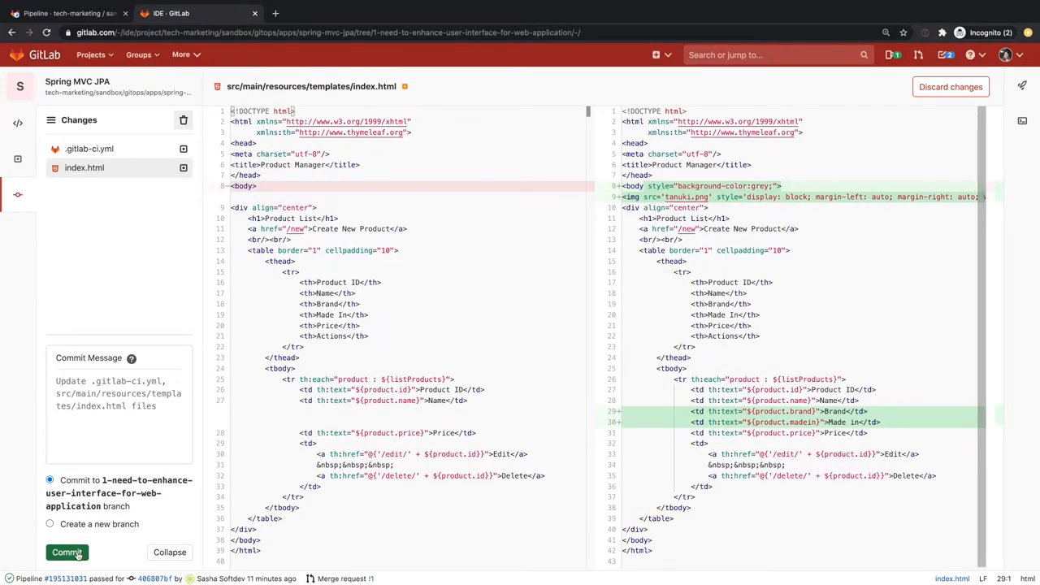
{"action": "left_click", "coordinate": [65, 553]}
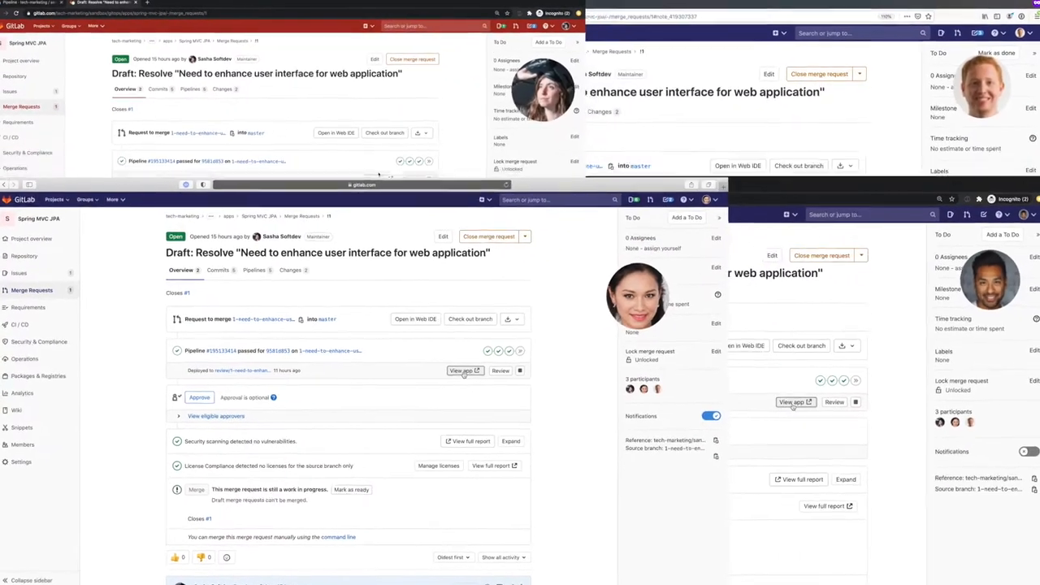
{"action": "left_click", "coordinate": [465, 371]}
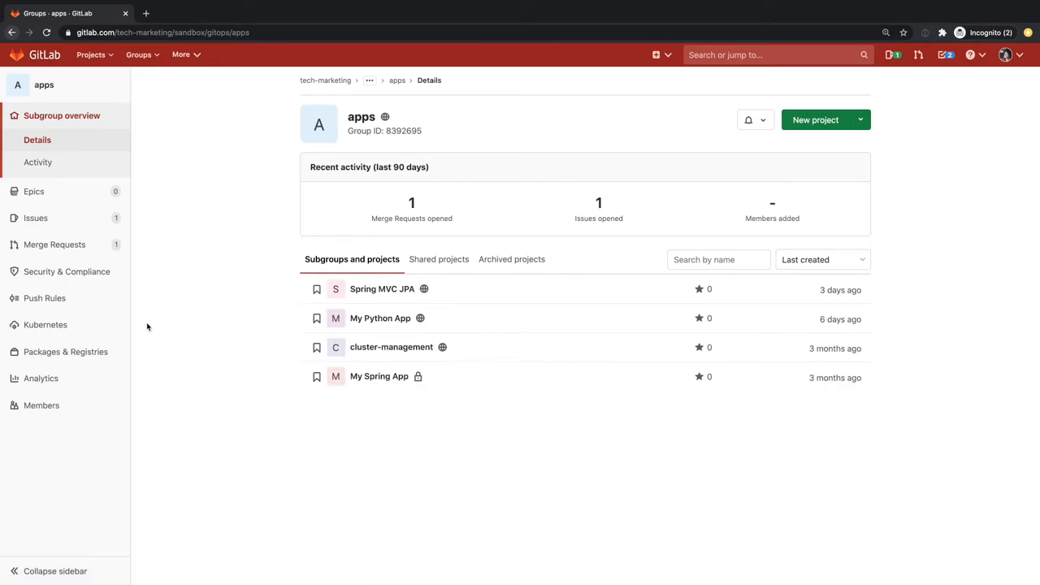
Open the gitops-csaa-gke cluster under the group's Kubernetes clusters and show its Applications list
{"action": "left_click", "coordinate": [46, 325]}
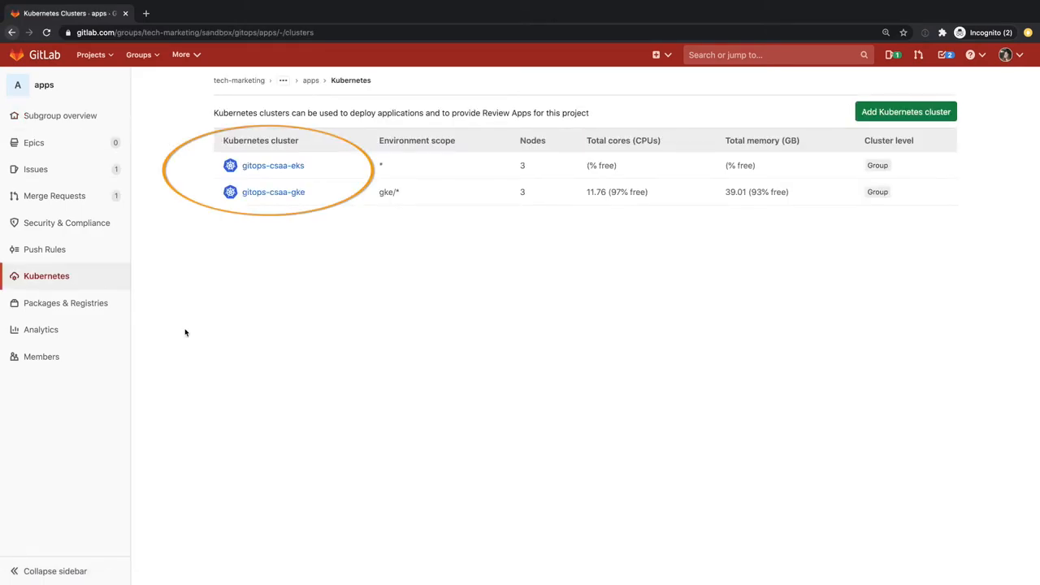
{"action": "left_click", "coordinate": [272, 191]}
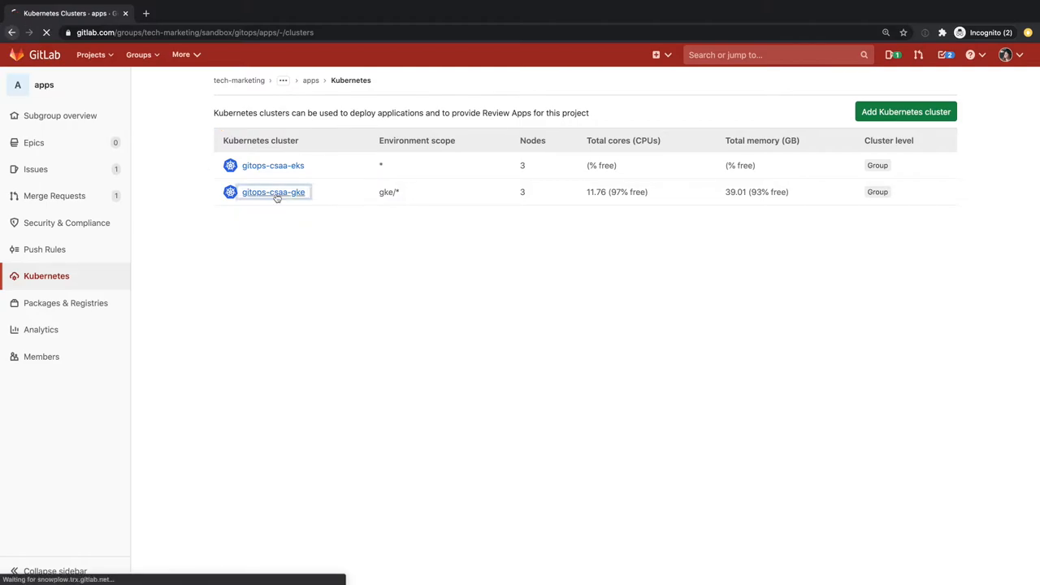
{"action": "left_click", "coordinate": [273, 192]}
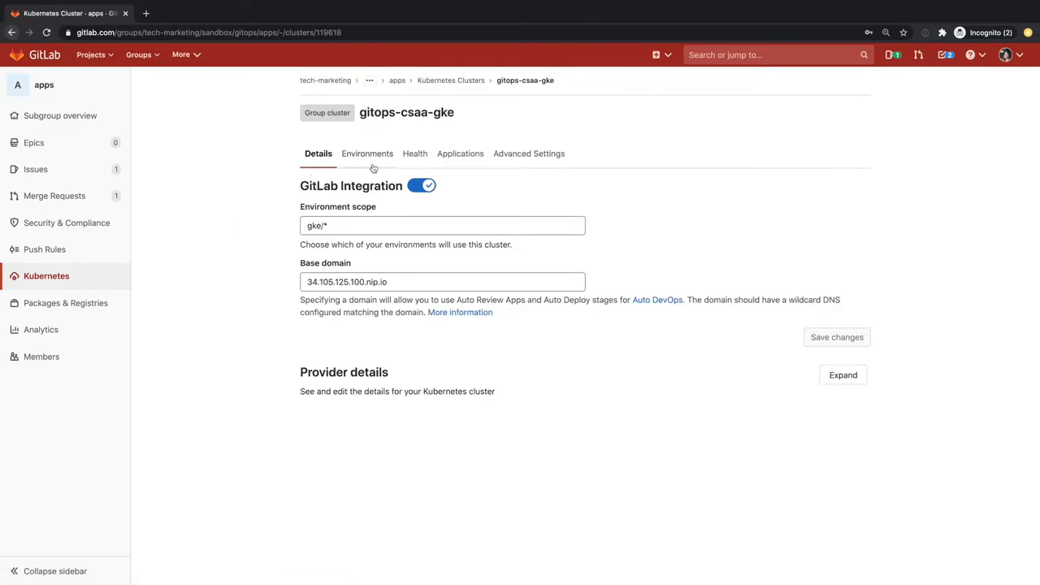
{"action": "left_click", "coordinate": [460, 153]}
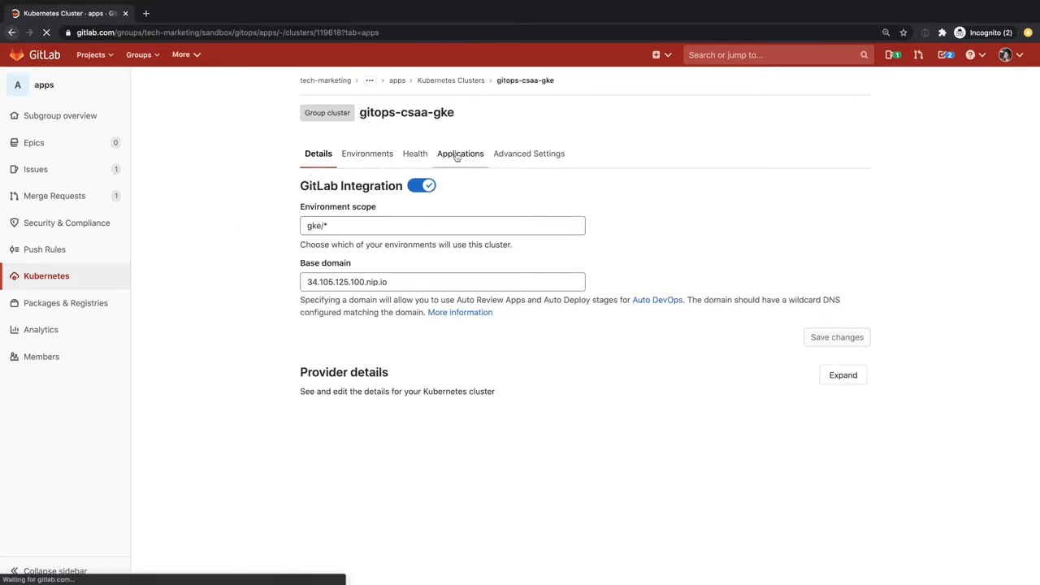
{"action": "left_click", "coordinate": [460, 153]}
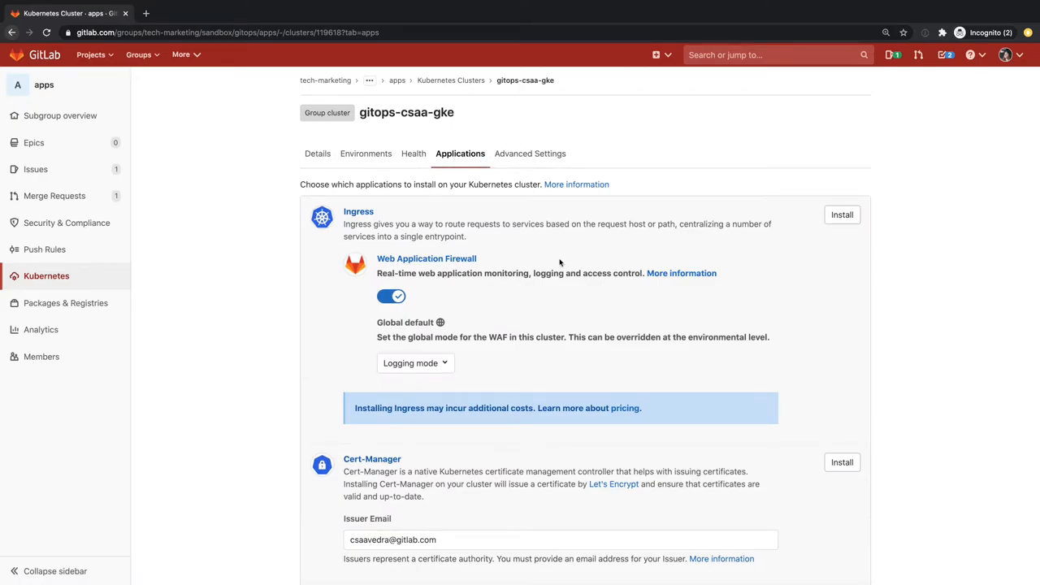
Review the installable applications down to Container Network Policies, then return to the project
{"action": "scroll", "scroll_direction": "down", "scroll_amount": 3}
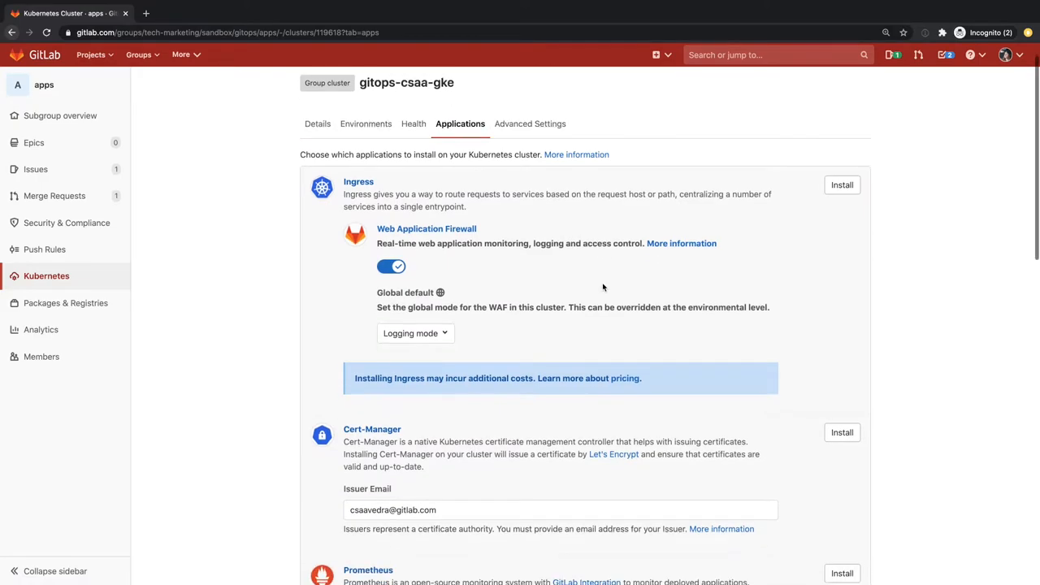
{"action": "scroll", "scroll_direction": "down", "scroll_amount": 3}
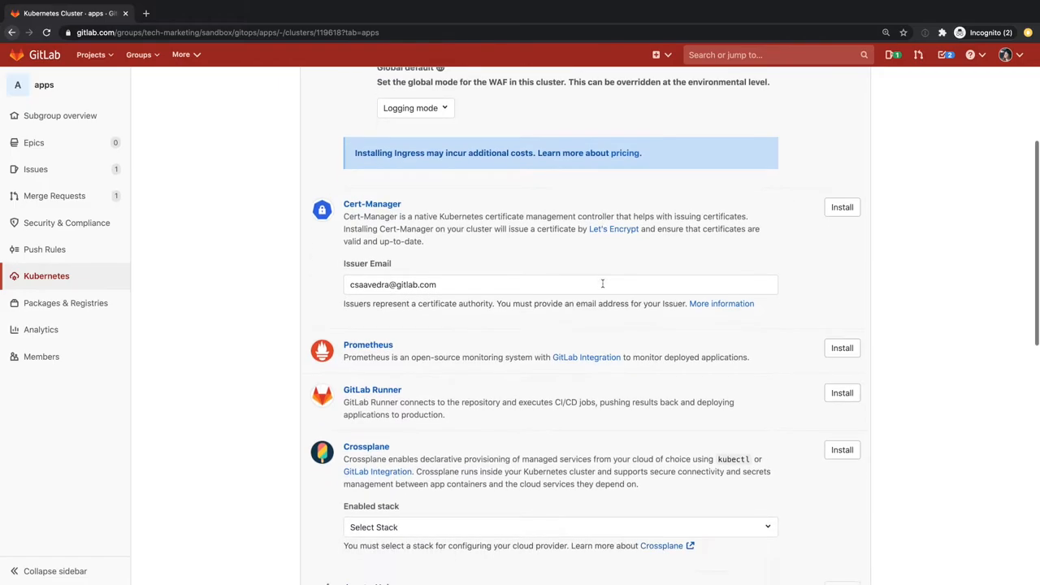
{"action": "scroll", "scroll_direction": "down", "scroll_amount": 3}
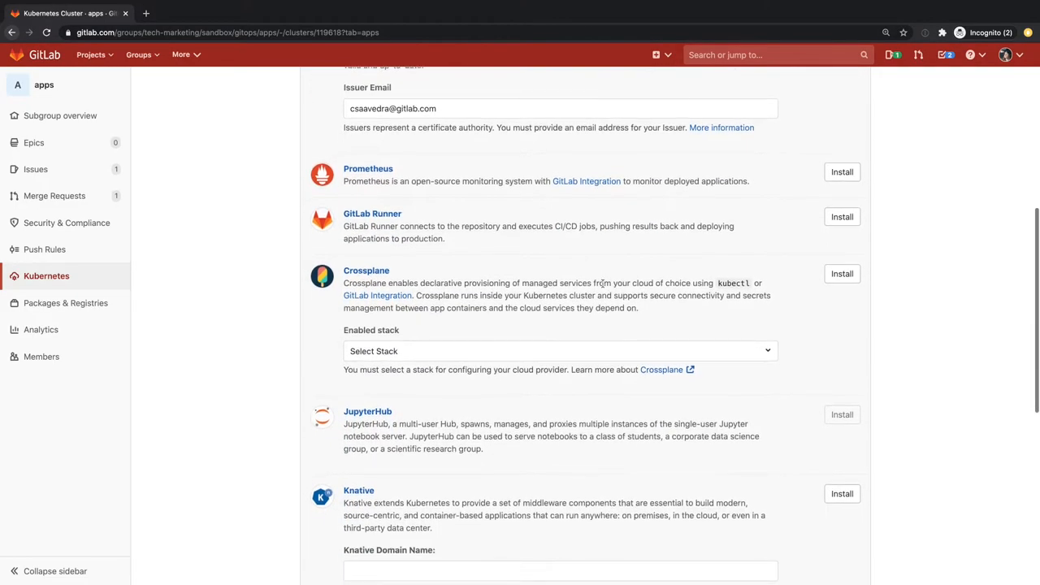
{"action": "scroll", "scroll_direction": "down", "scroll_amount": 3}
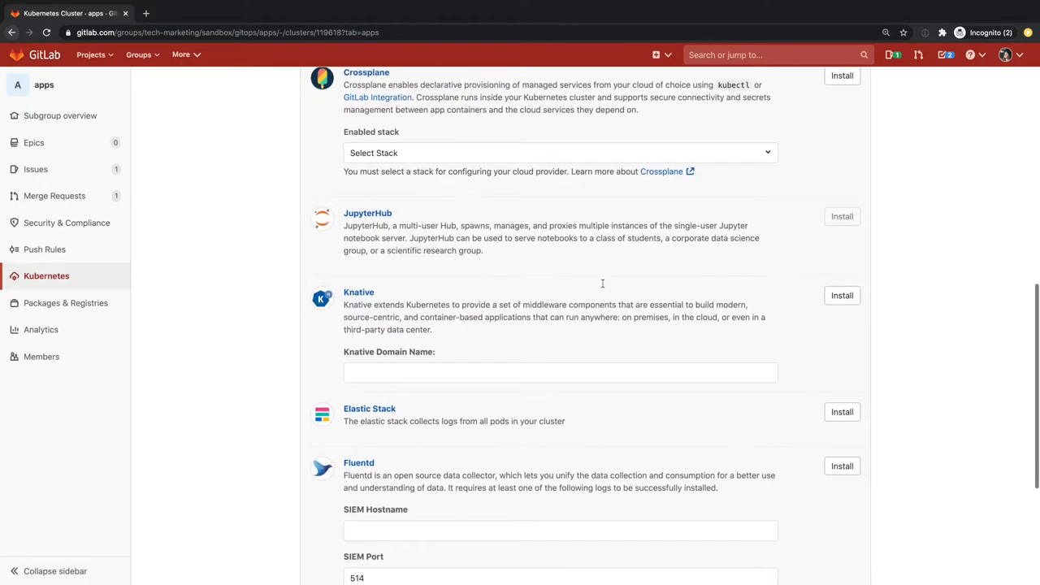
{"action": "scroll", "scroll_direction": "down", "scroll_amount": 3}
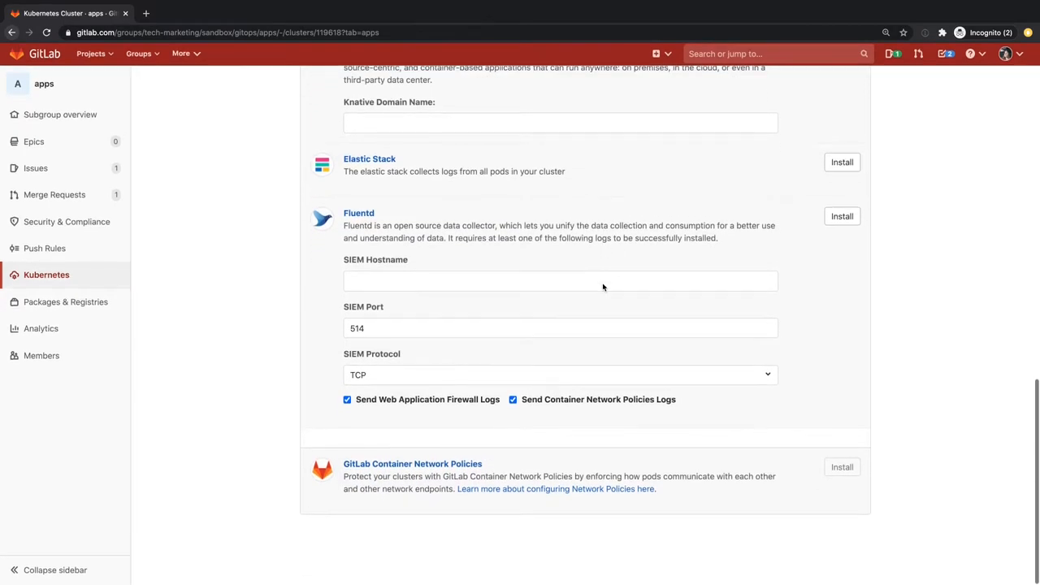
{"action": "left_click", "coordinate": [13, 33]}
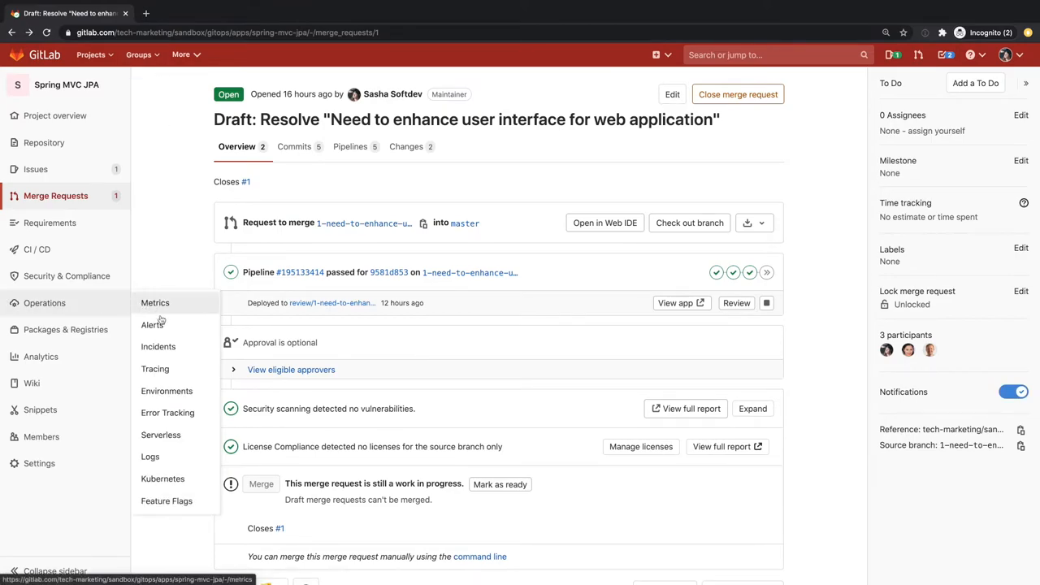
Show the project's Environments list with review, staging and production deployments
{"action": "left_click", "coordinate": [165, 390]}
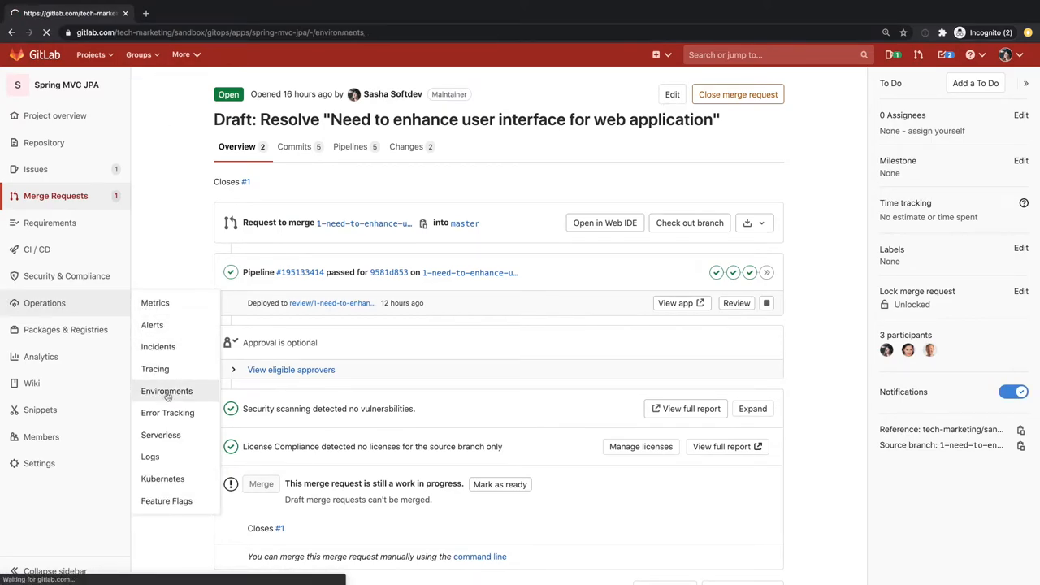
{"action": "left_click", "coordinate": [166, 390]}
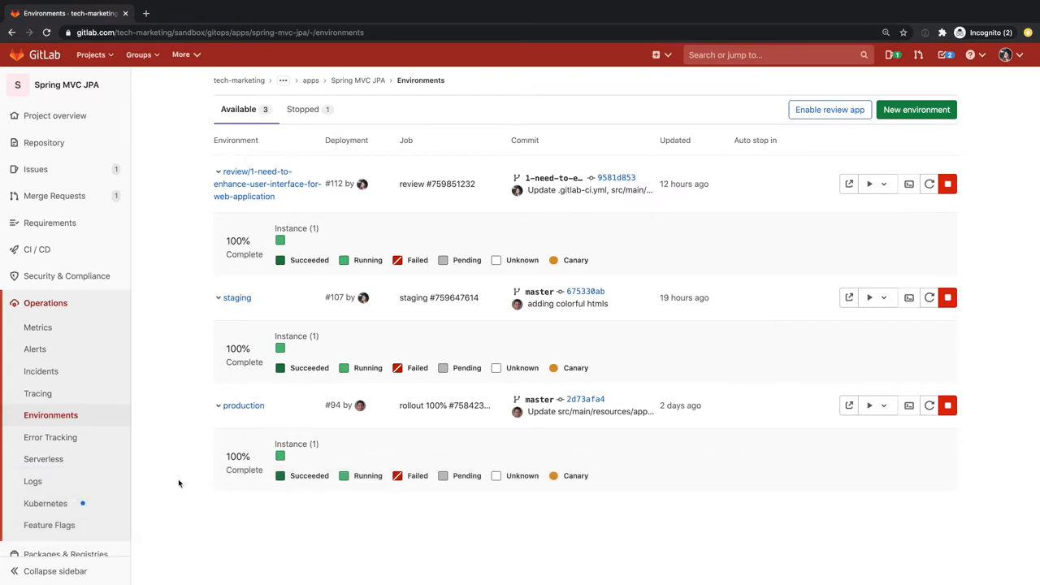
{"action": "mouse_move", "coordinate": [191, 513]}
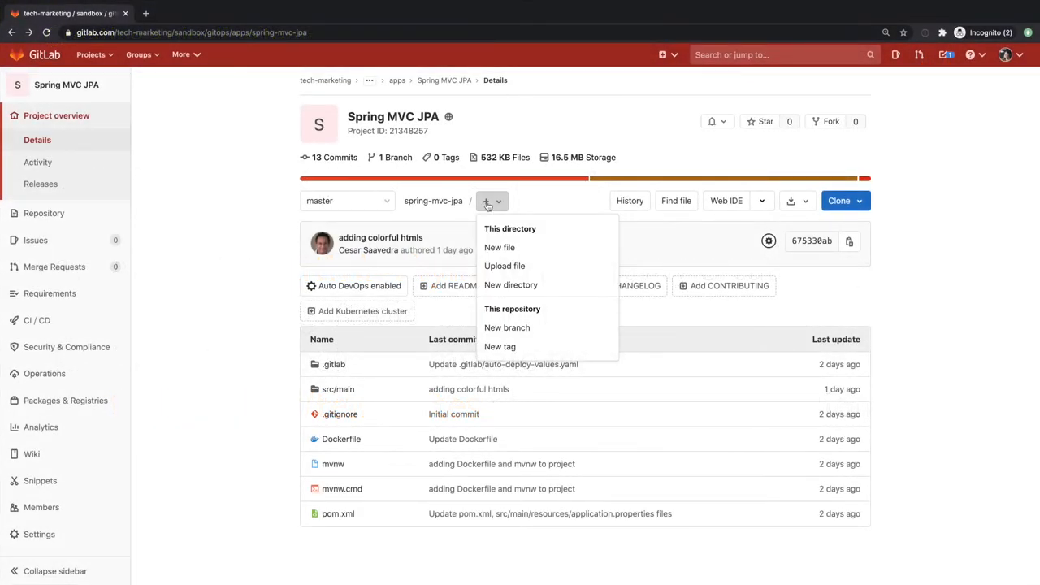
{"action": "left_click", "coordinate": [499, 247]}
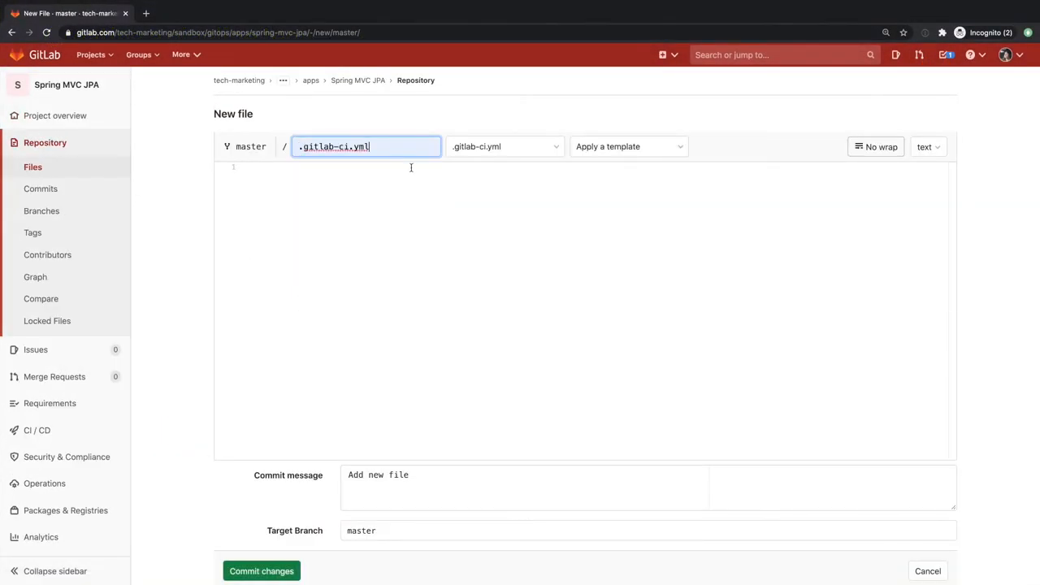
{"action": "left_click", "coordinate": [627, 146]}
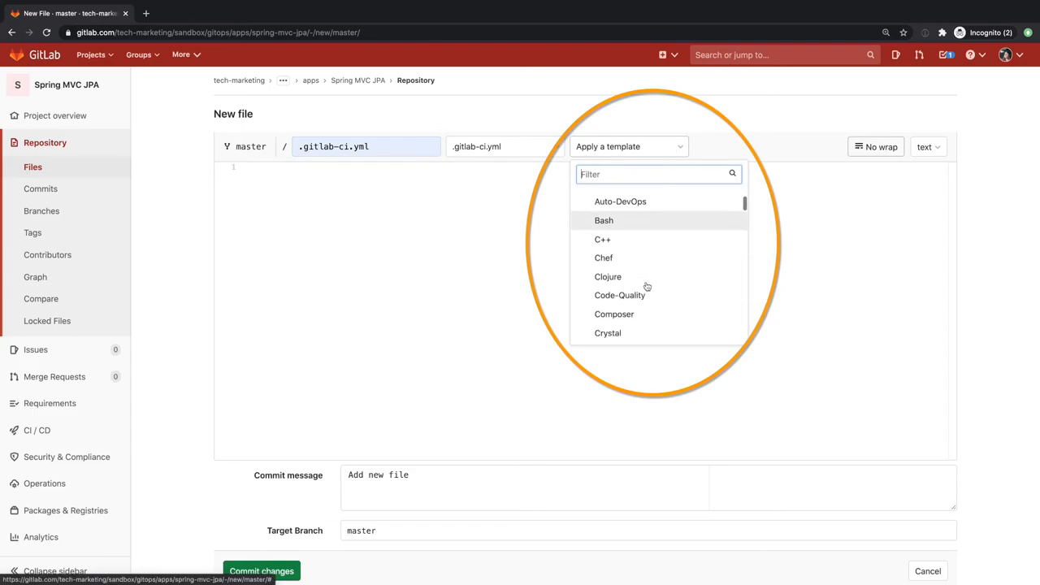
{"action": "scroll", "scroll_direction": "down", "scroll_amount": 3}
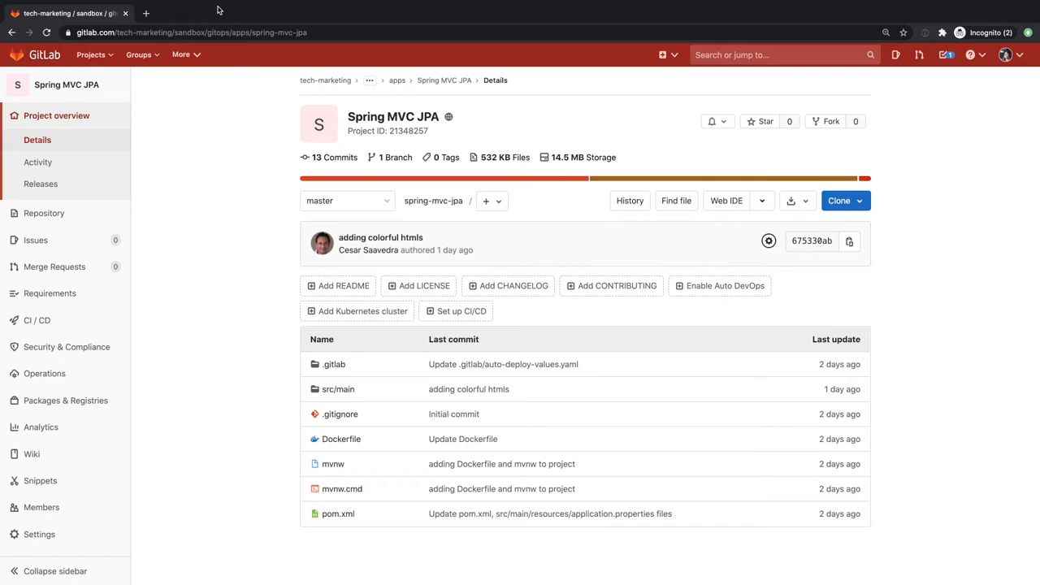
{"action": "mouse_move", "coordinate": [169, 491]}
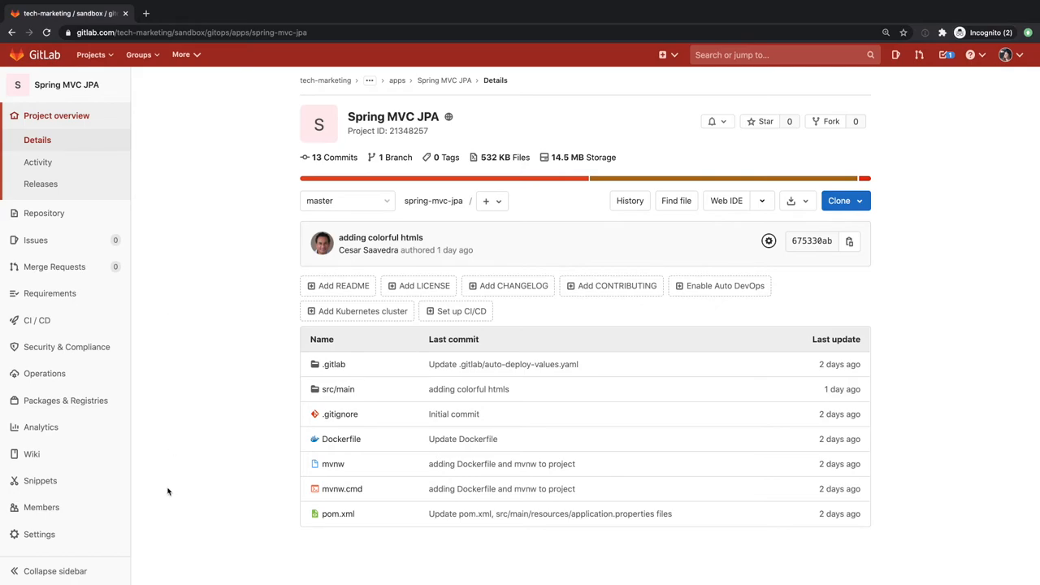
Enable the Auto DevOps pipeline with automatic staging and manual production deployment, and save
{"action": "left_click", "coordinate": [39, 533]}
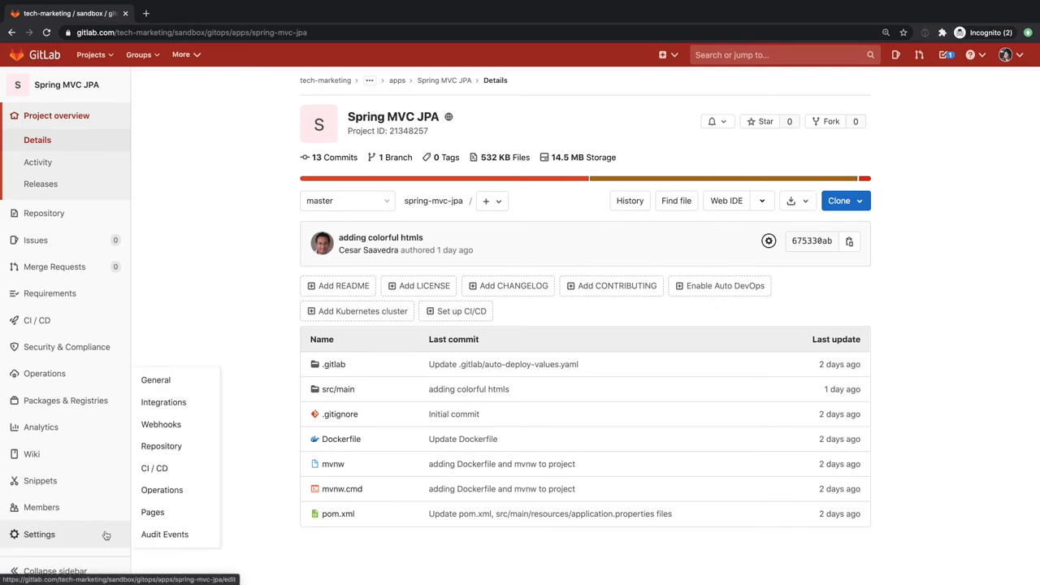
{"action": "mouse_move", "coordinate": [163, 467]}
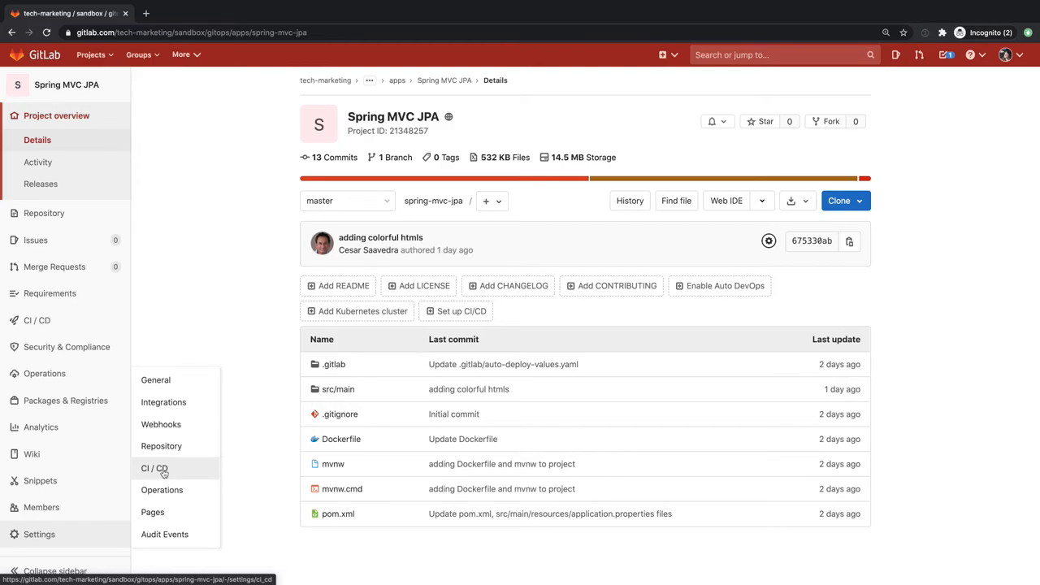
{"action": "left_click", "coordinate": [152, 467]}
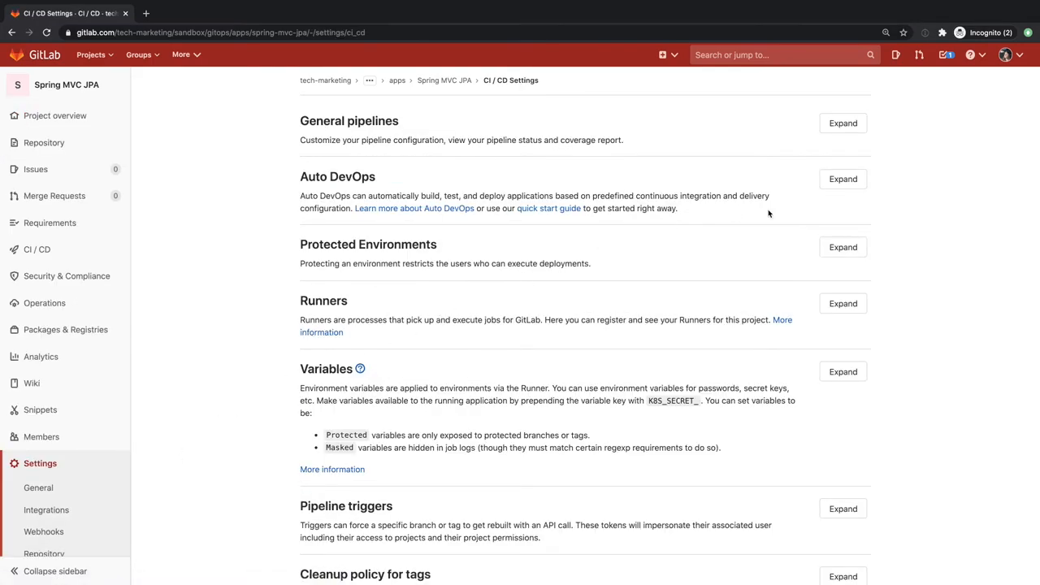
{"action": "left_click", "coordinate": [841, 179]}
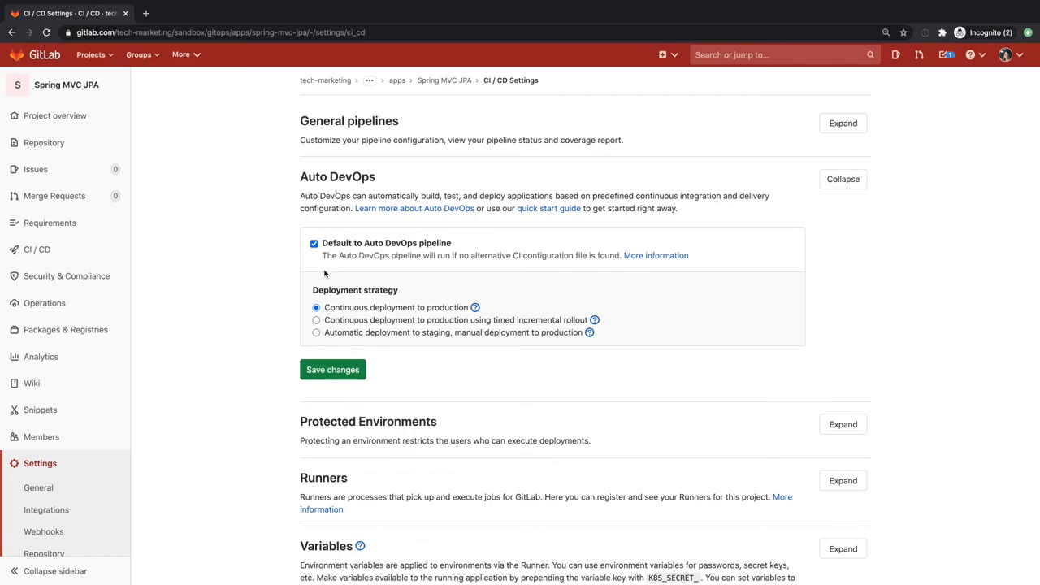
{"action": "left_click", "coordinate": [315, 333]}
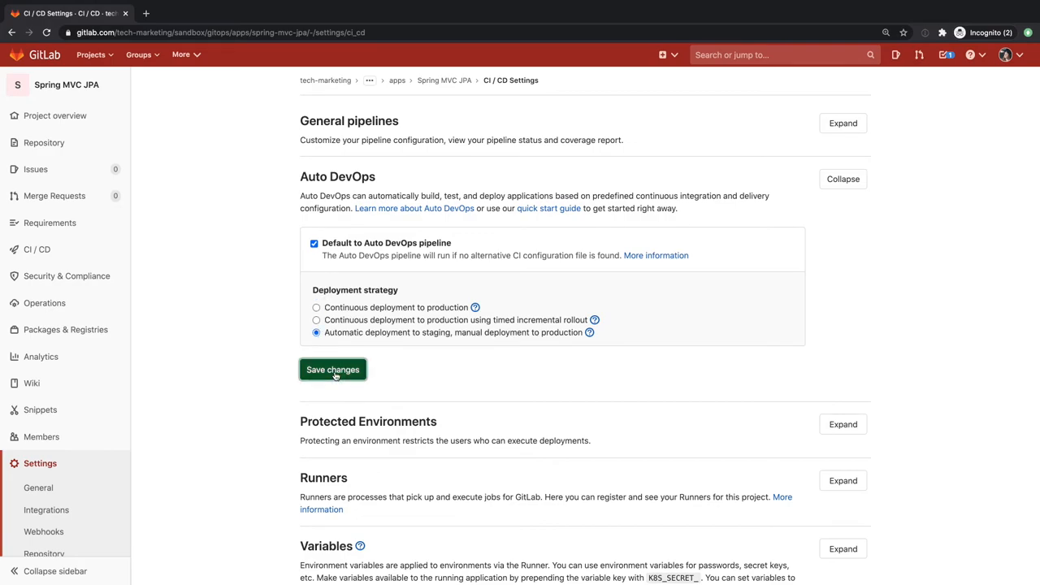
{"action": "left_click", "coordinate": [332, 369]}
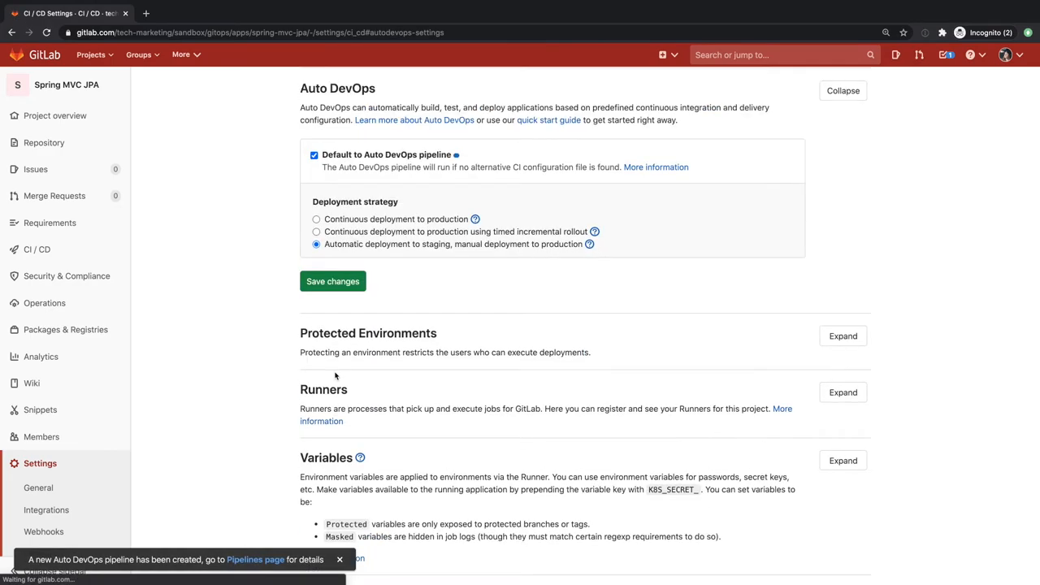
Open the running Auto DevOps pipeline and view its stages from build through cleanup
{"action": "left_click", "coordinate": [260, 559]}
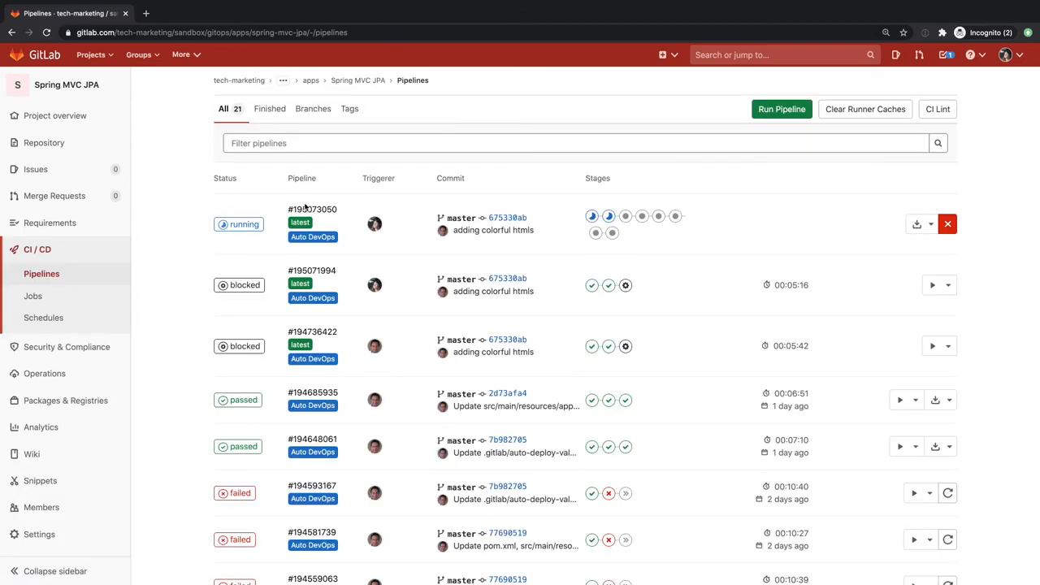
{"action": "left_click", "coordinate": [305, 208]}
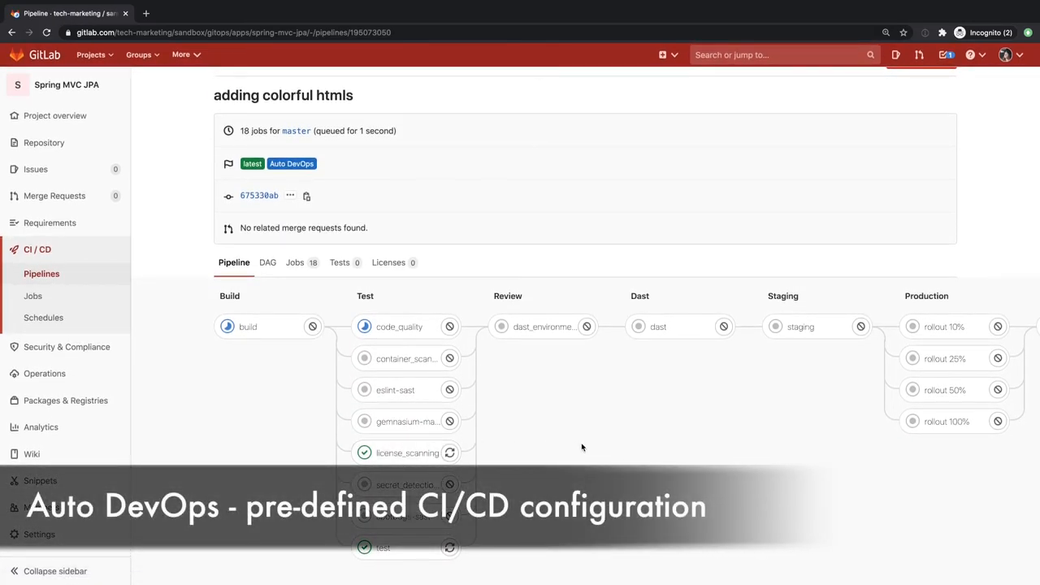
{"action": "scroll", "scroll_direction": "right", "scroll_amount": 3}
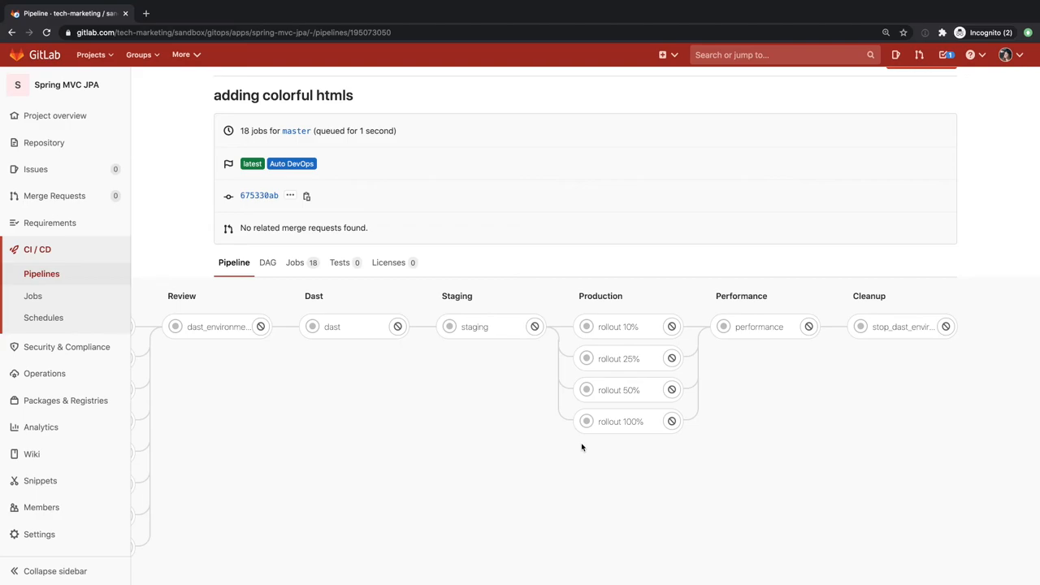
{"action": "mouse_move", "coordinate": [569, 461]}
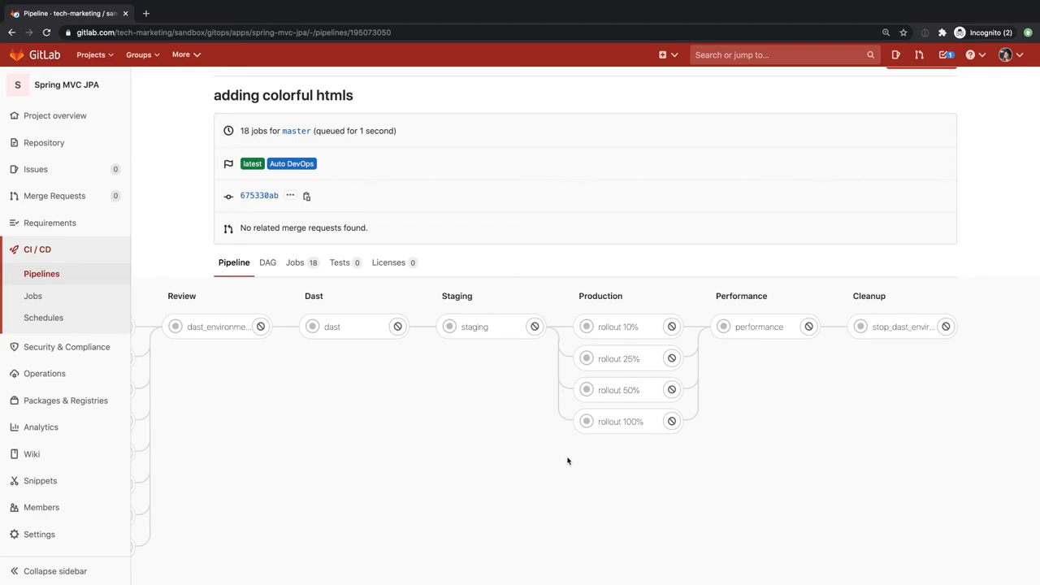
{"action": "mouse_move", "coordinate": [559, 477]}
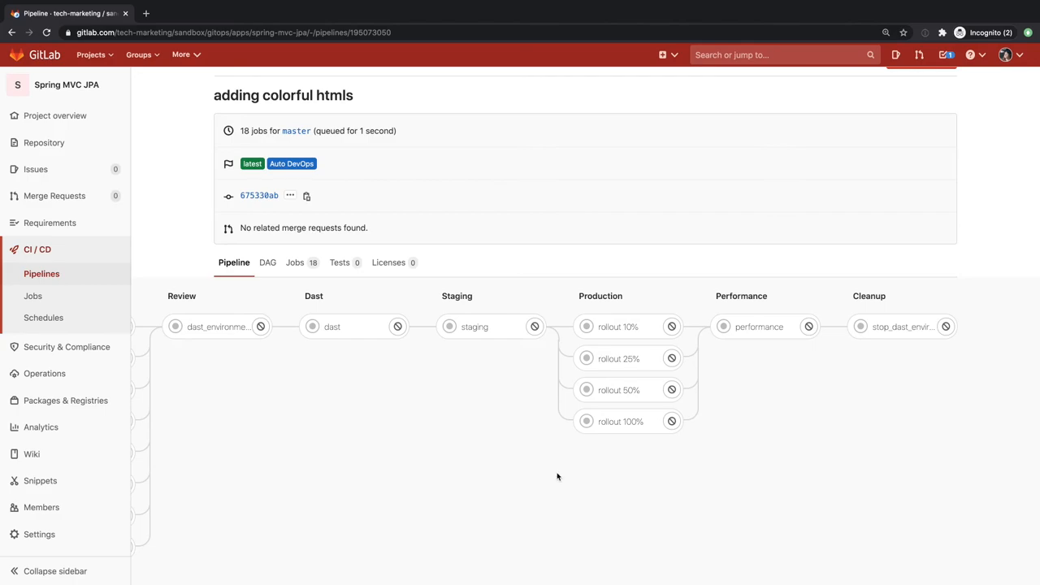